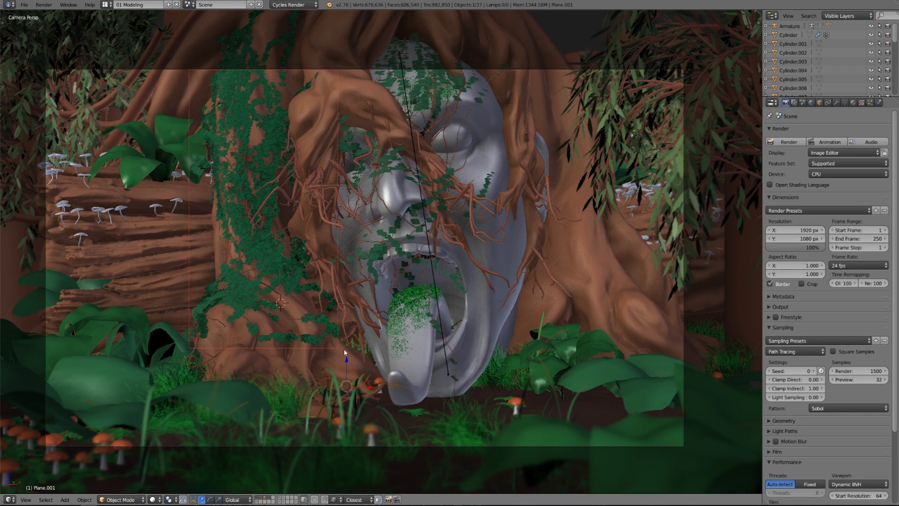
pyautogui.moveTo(349, 357)
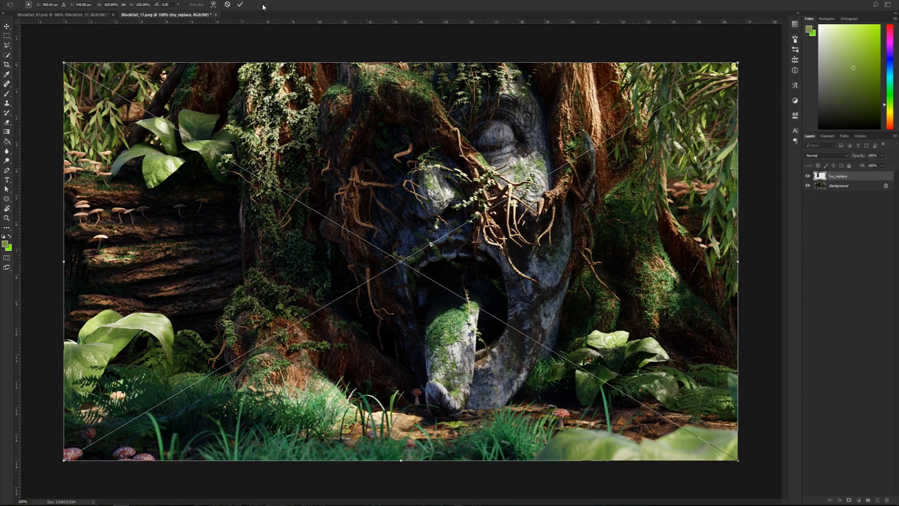
# - Commit the ivy_replace layer's placement above the forest-face background render
pyautogui.click(239, 4)
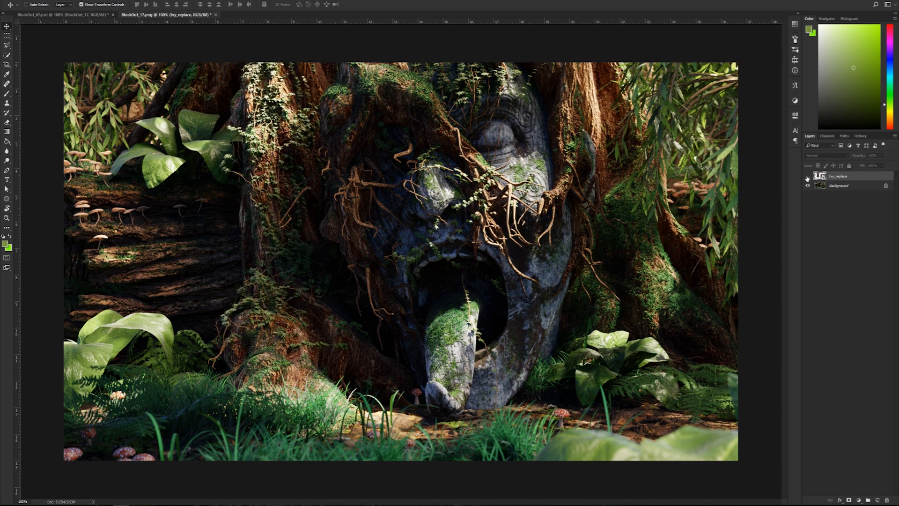